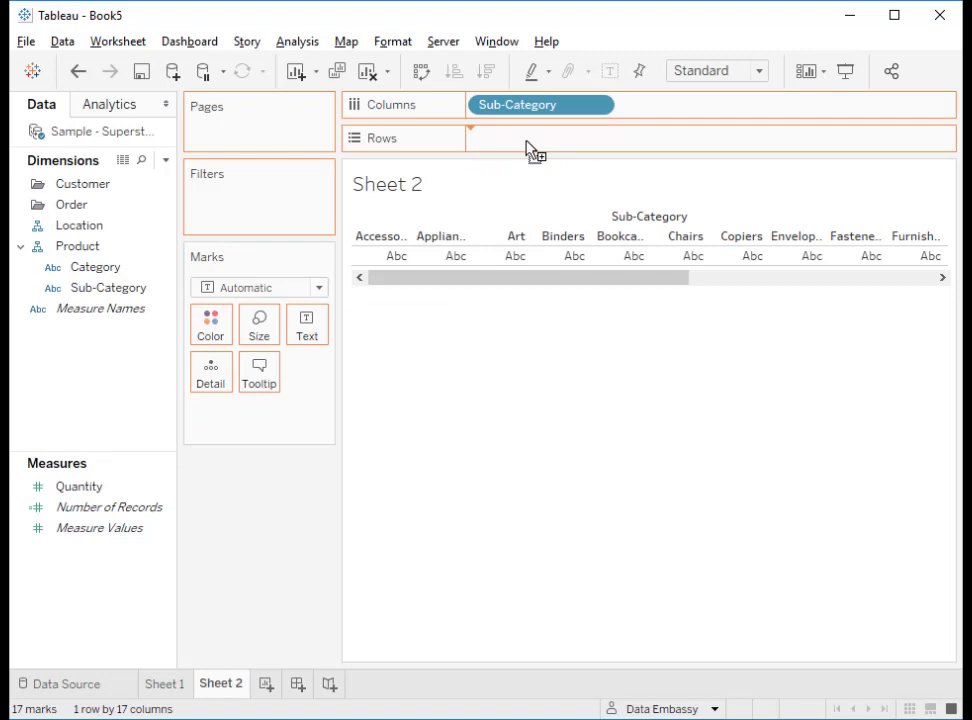
- Fit the quantity-by-sub-category bars to the entire view and sort sub-categories descending by SUM(Quantity)
click(716, 70)
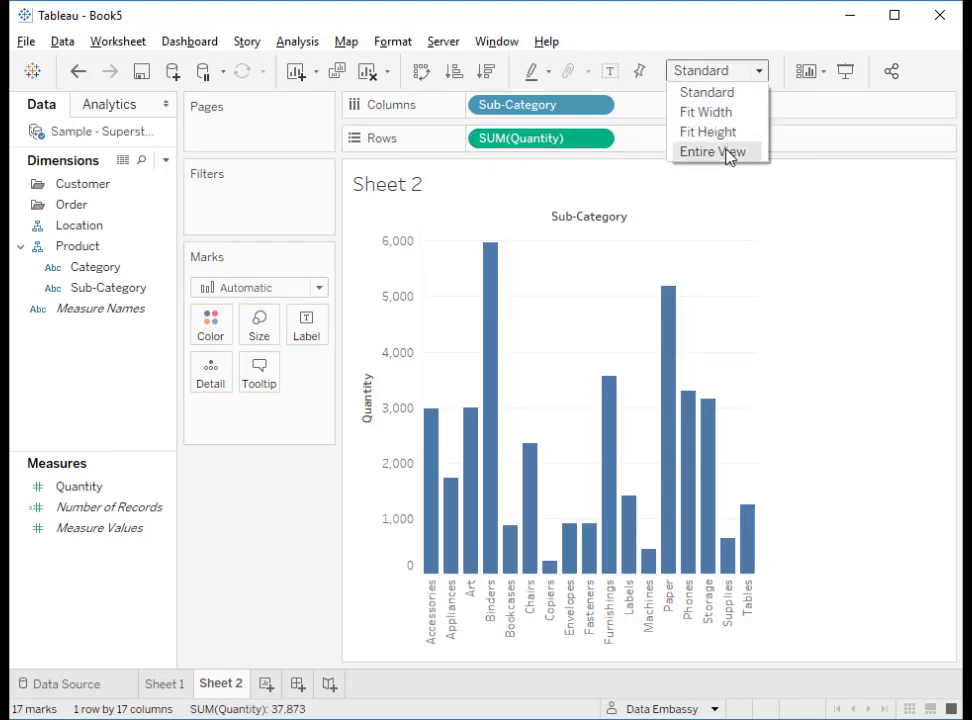
click(712, 152)
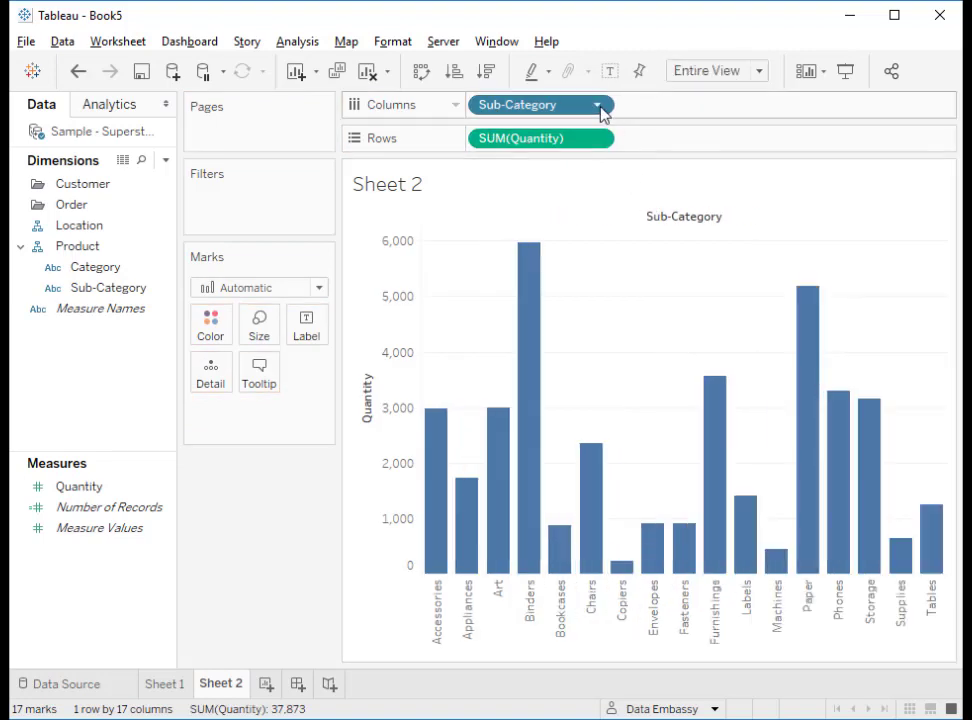
click(598, 104)
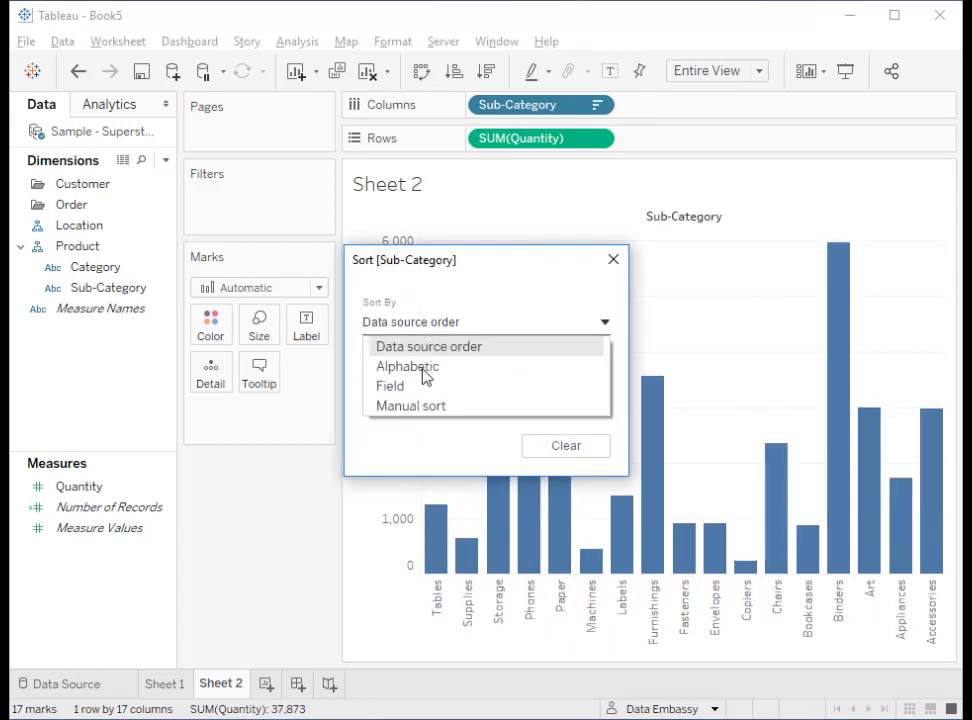
click(406, 386)
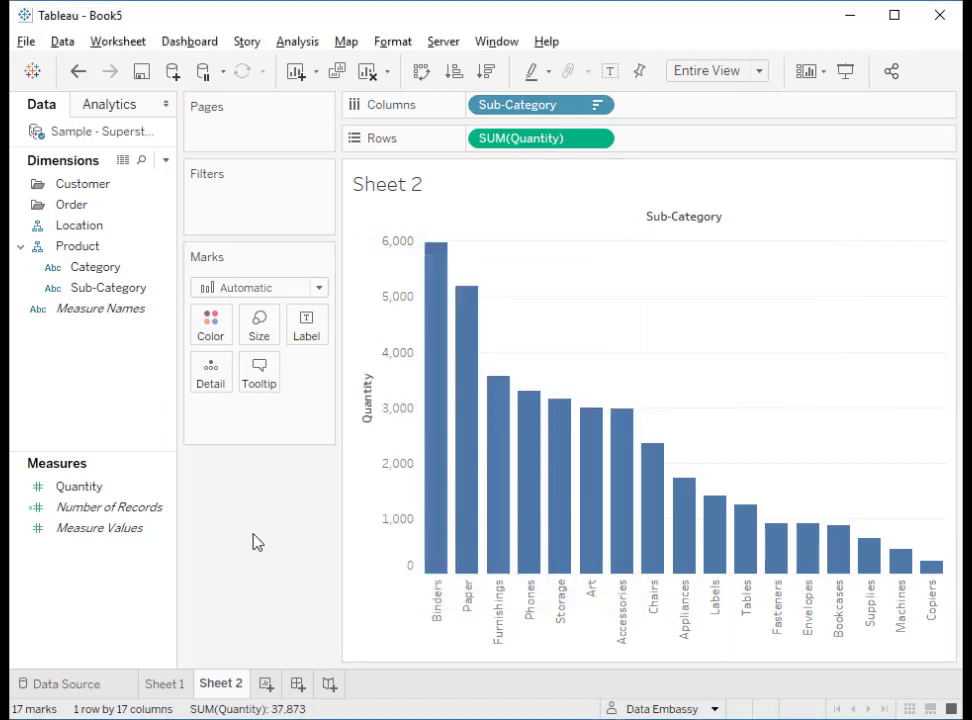
mouse_move(250, 540)
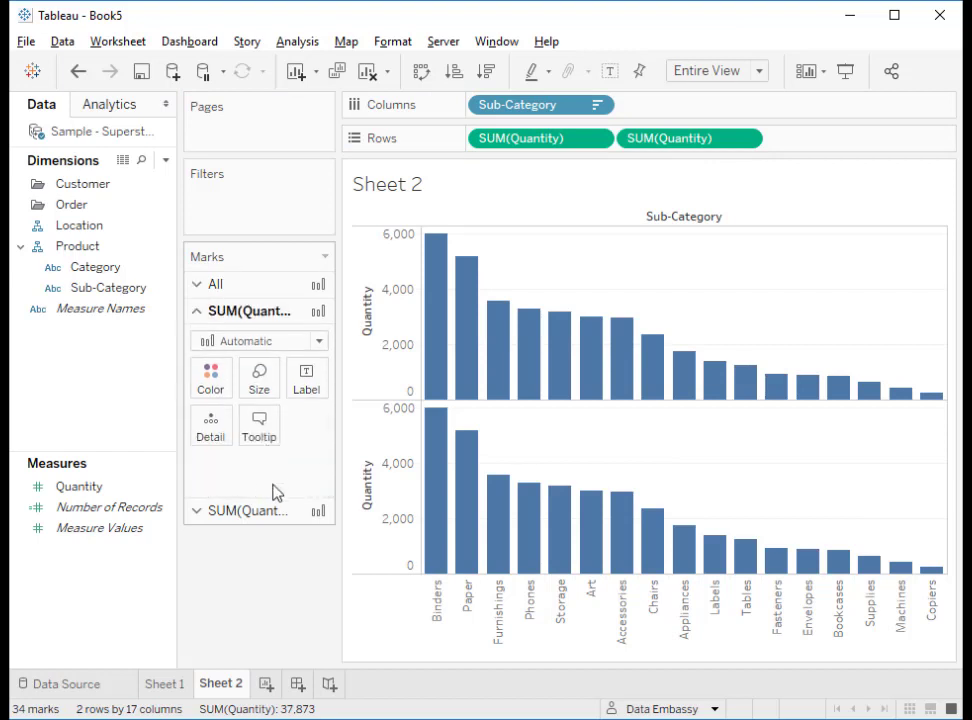
- Keep the first quantity chart as bars and draw the duplicated one as circles
click(258, 340)
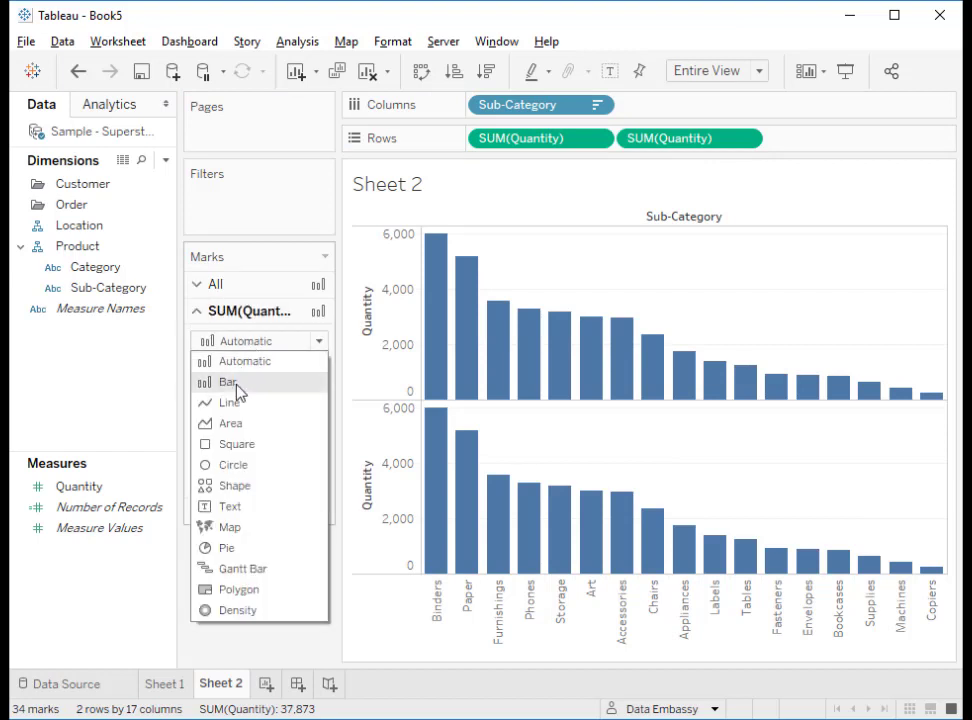
click(232, 382)
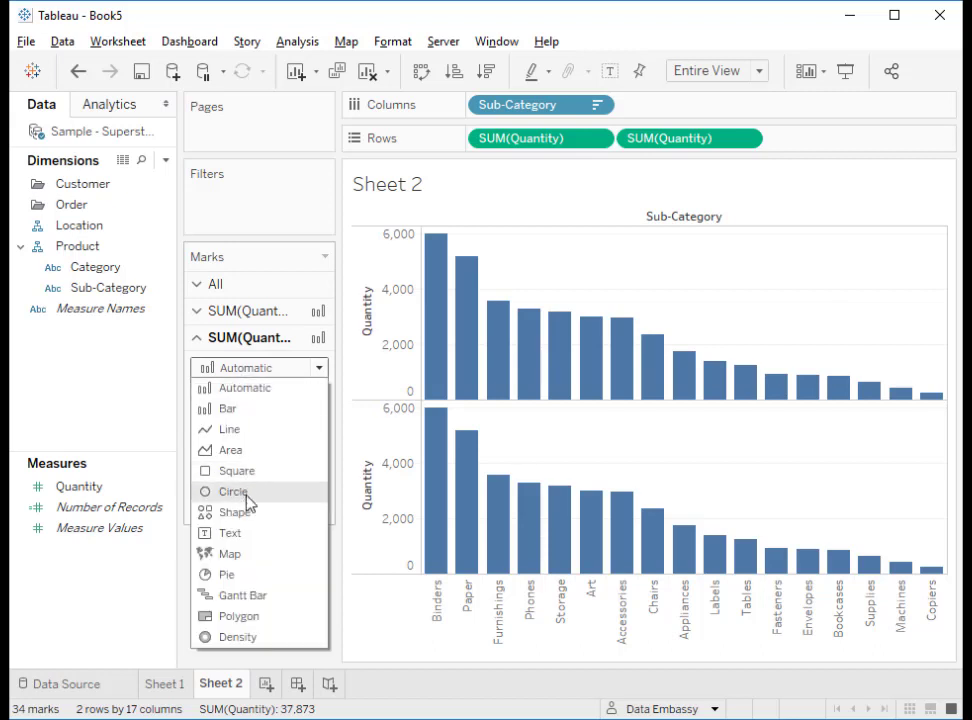
click(232, 492)
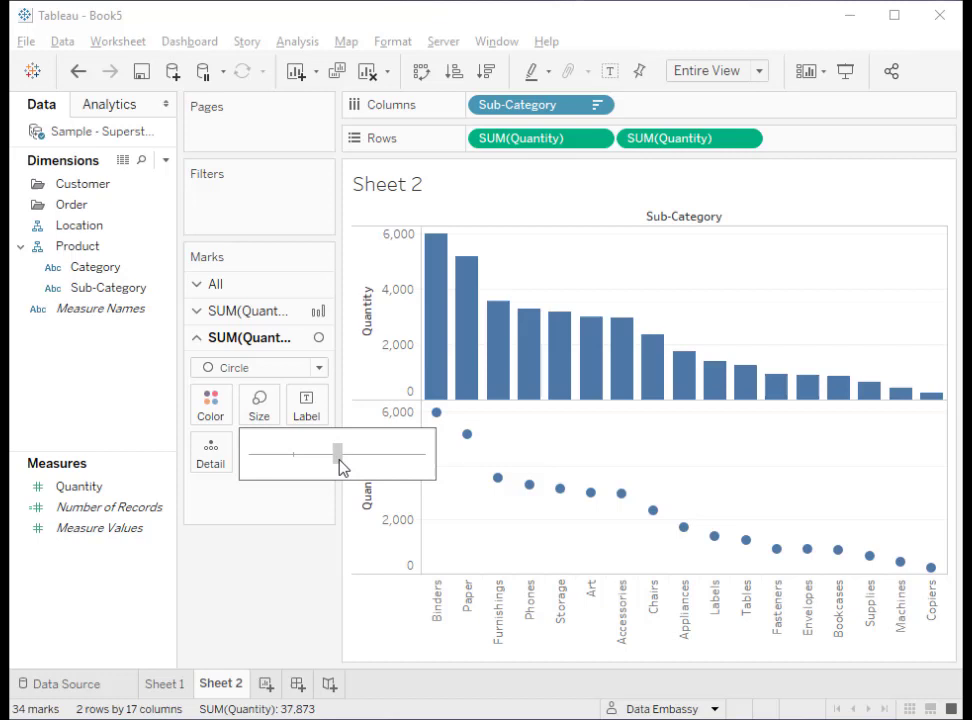
- Enlarge the circles, colour them orange and label every one with its INDEX() rank
drag(336, 452, 356, 452)
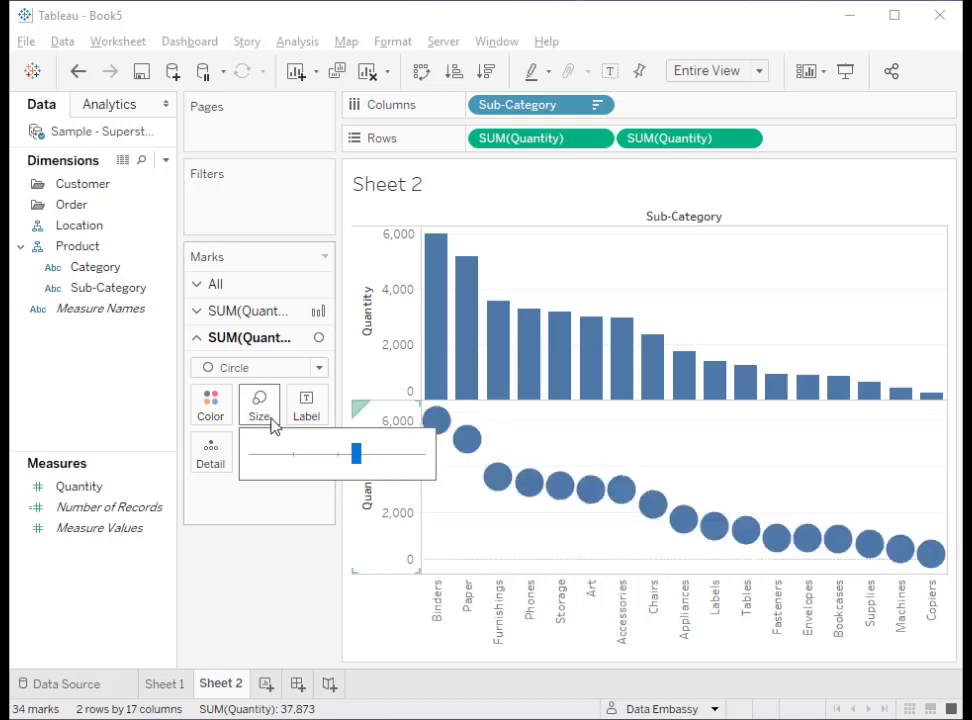
click(210, 404)
text(INDEX())
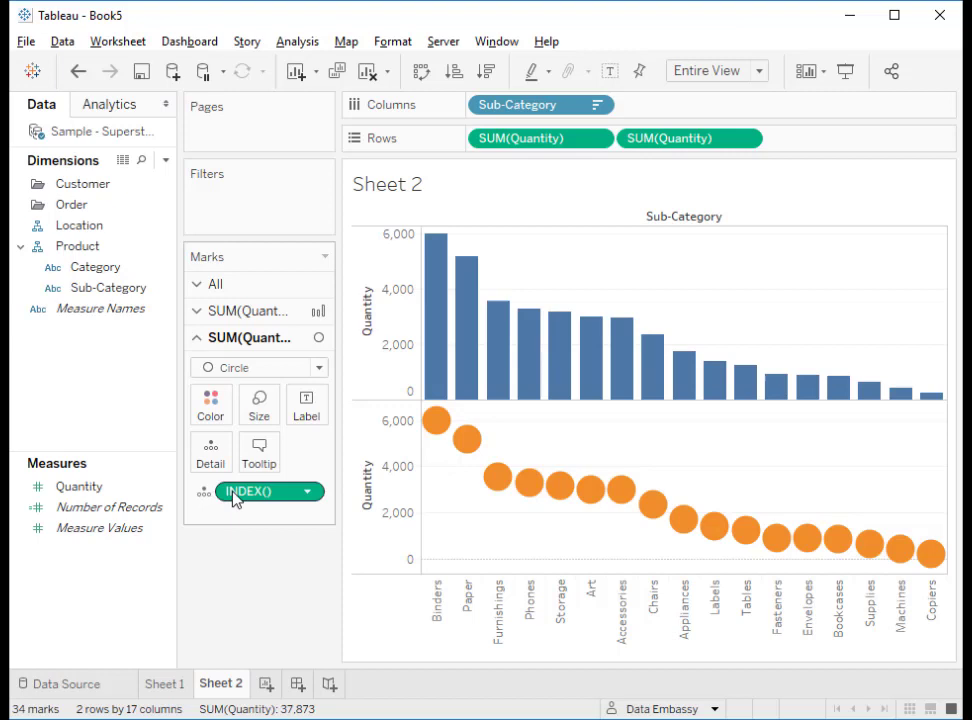
click(306, 404)
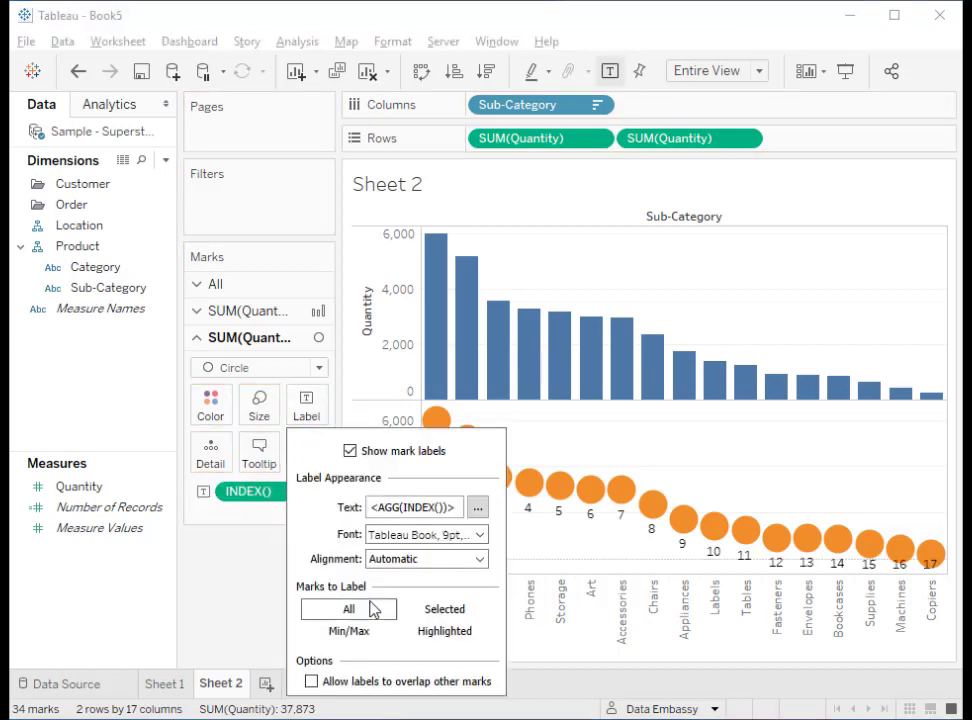
click(426, 558)
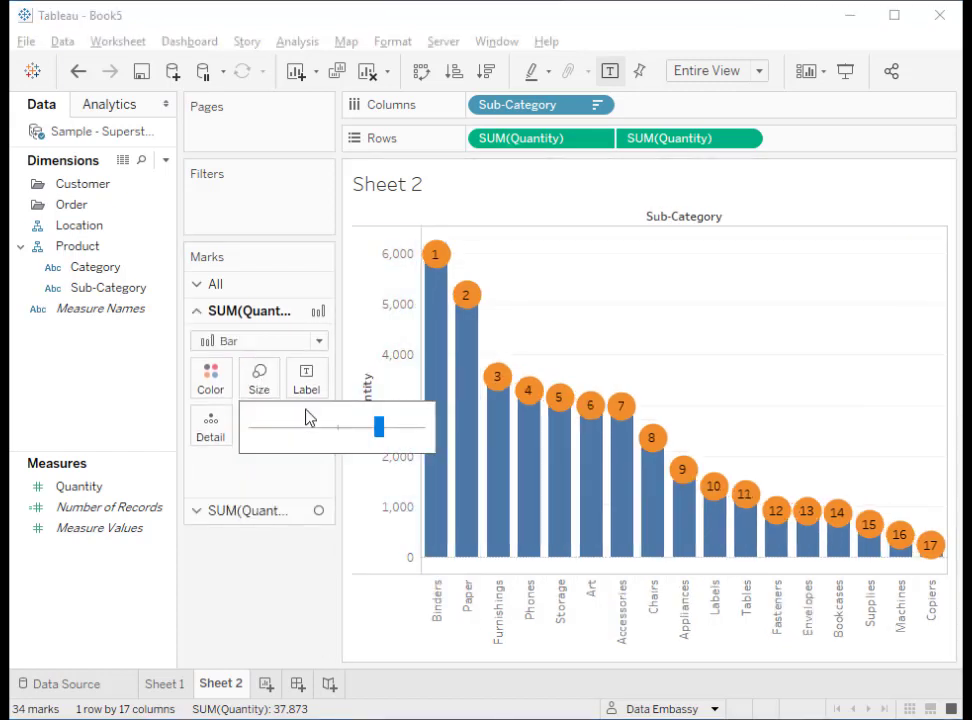
- Shrink the bars into thin lollipop stems under the dual-axis circles
drag(378, 428, 276, 428)
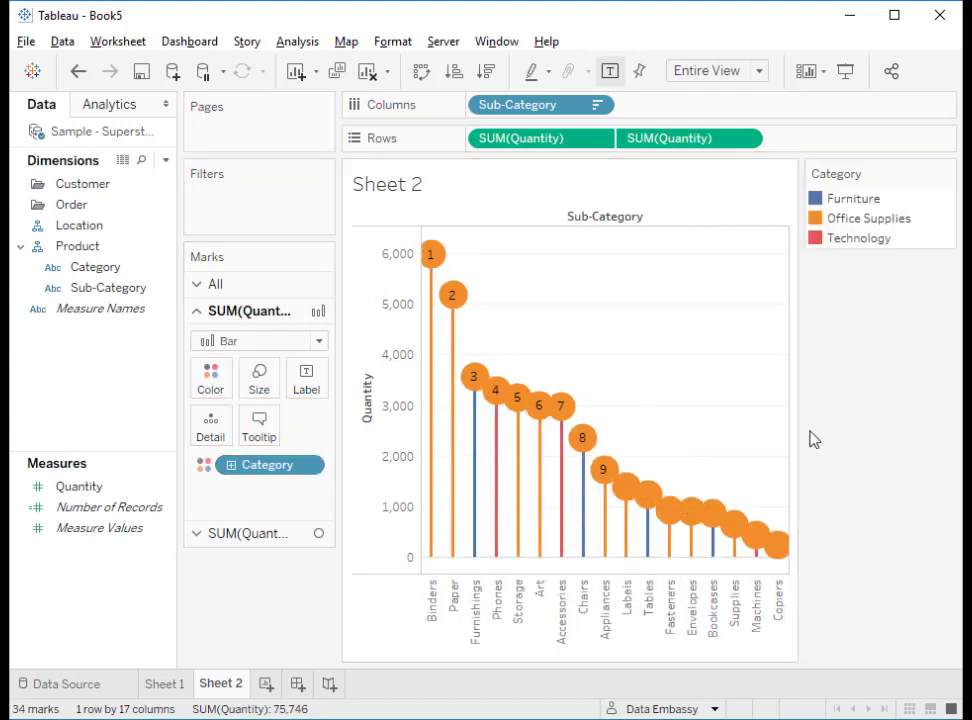
mouse_move(938, 176)
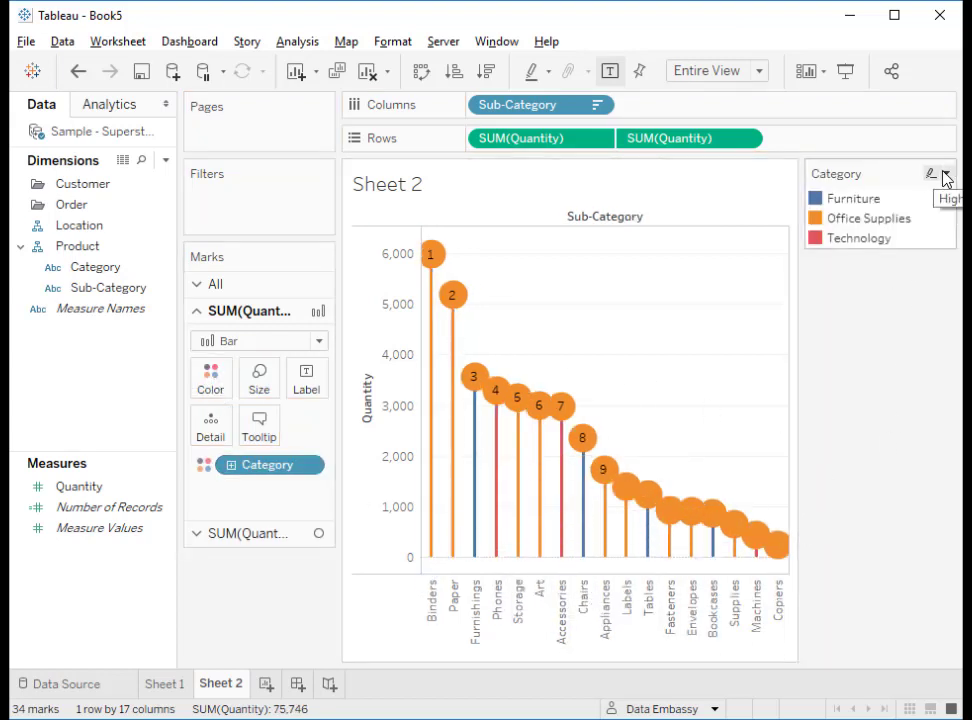